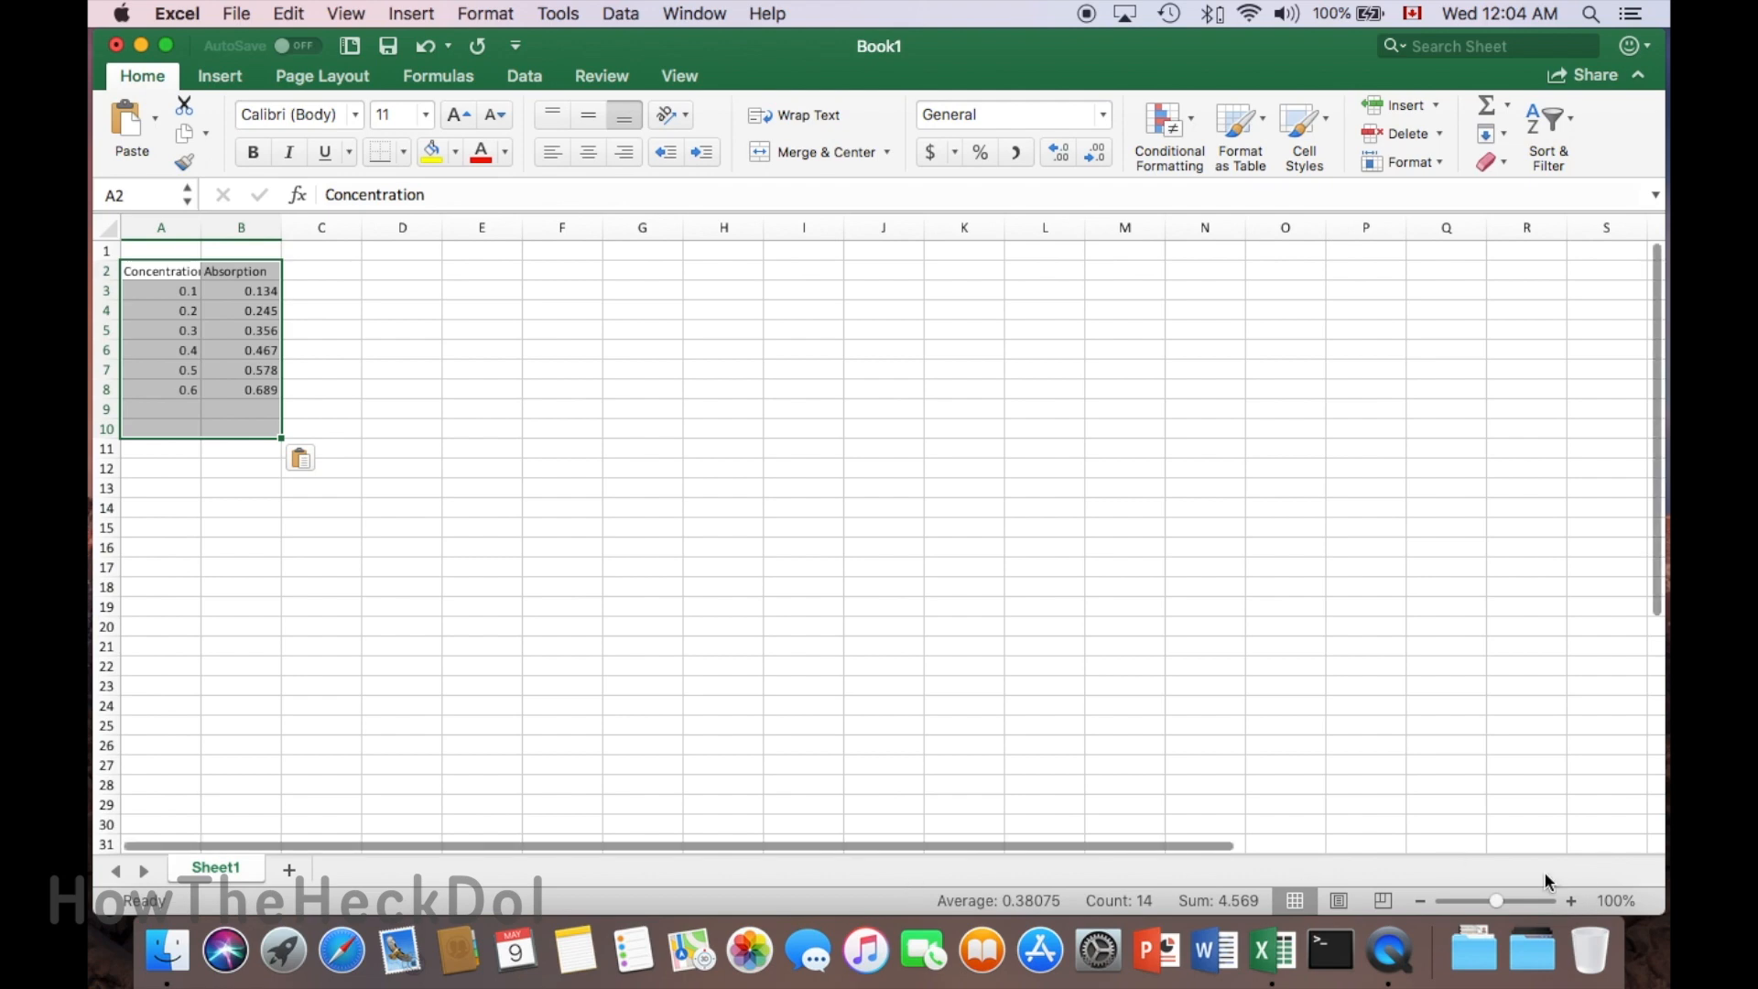
- Switch to the Insert ribbon to reach chart options for the selected A3:B8 data
{"action": "left_click", "coordinate": [220, 75]}
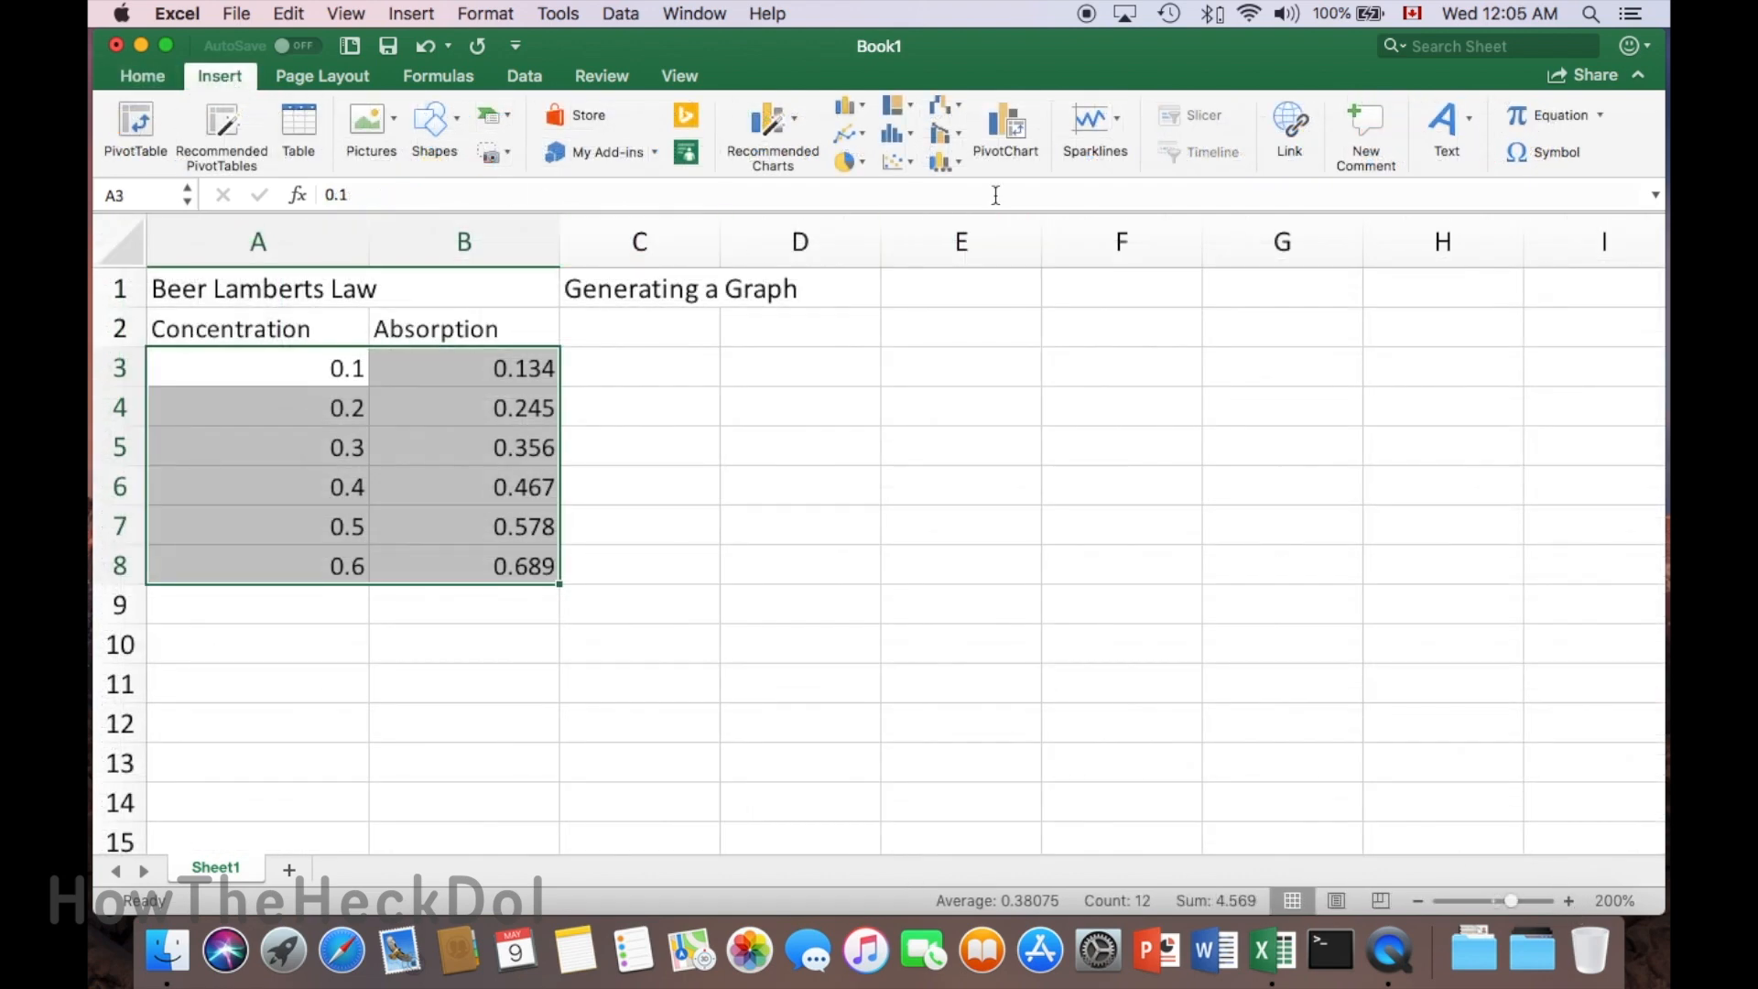
{"action": "mouse_move", "coordinate": [848, 131]}
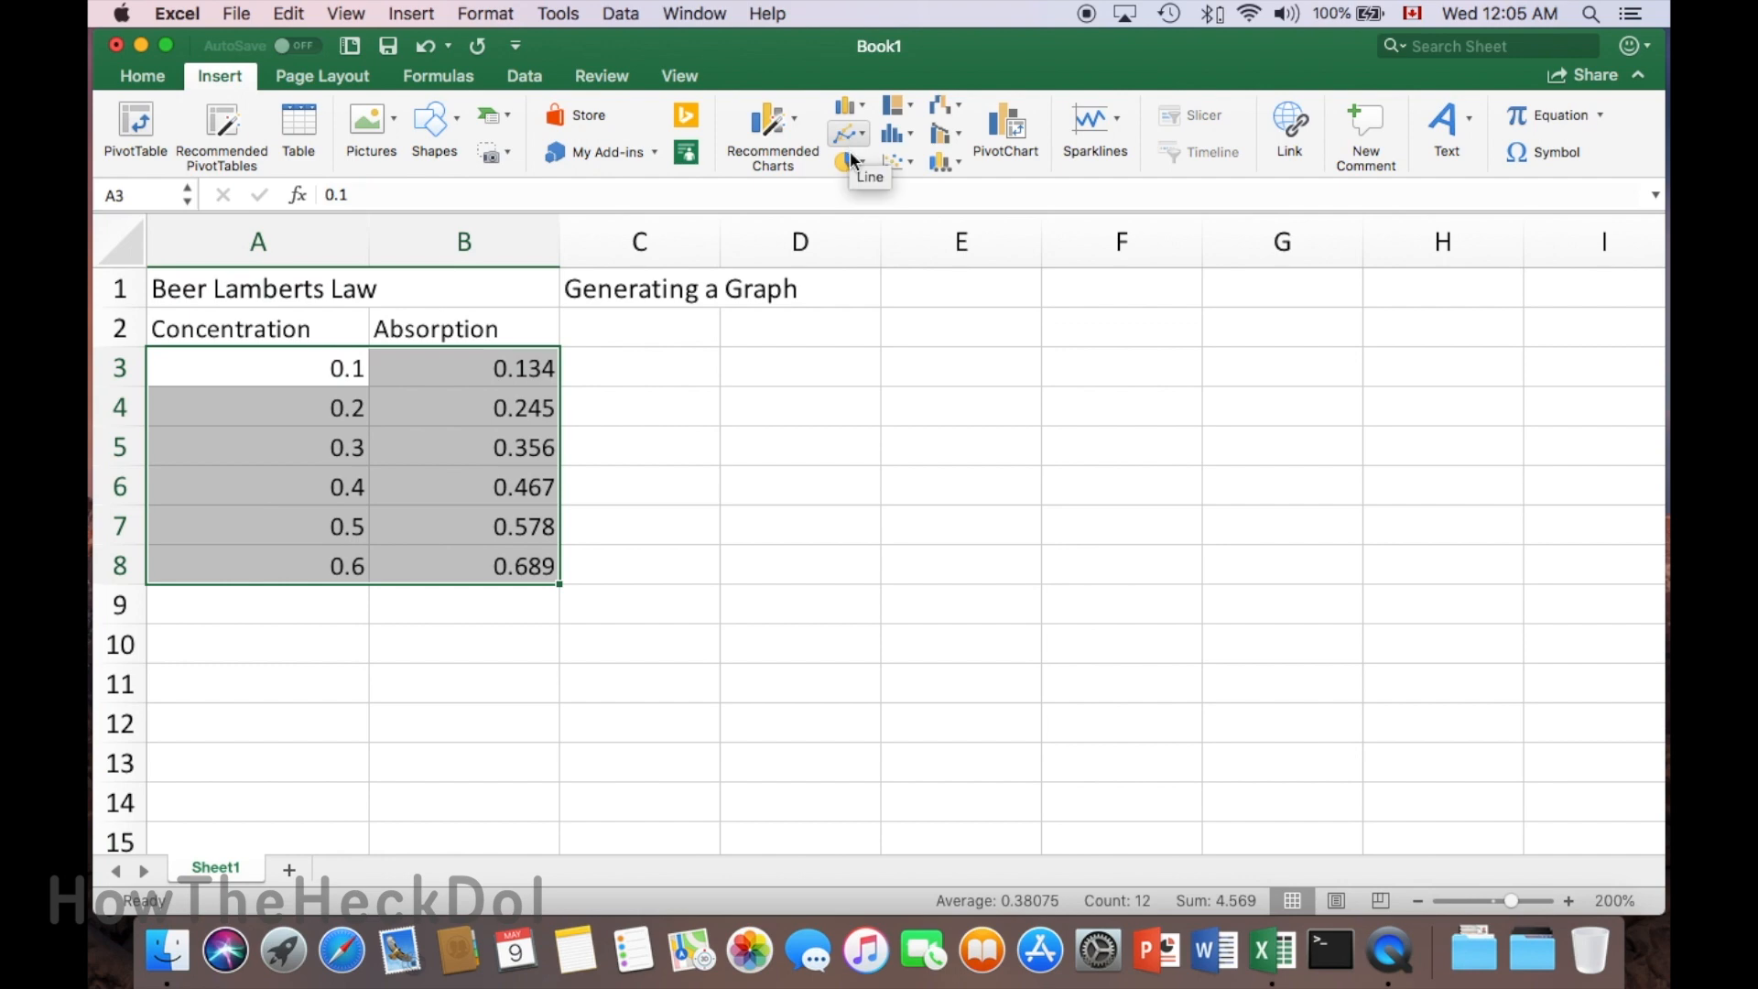
{"action": "mouse_move", "coordinate": [897, 163]}
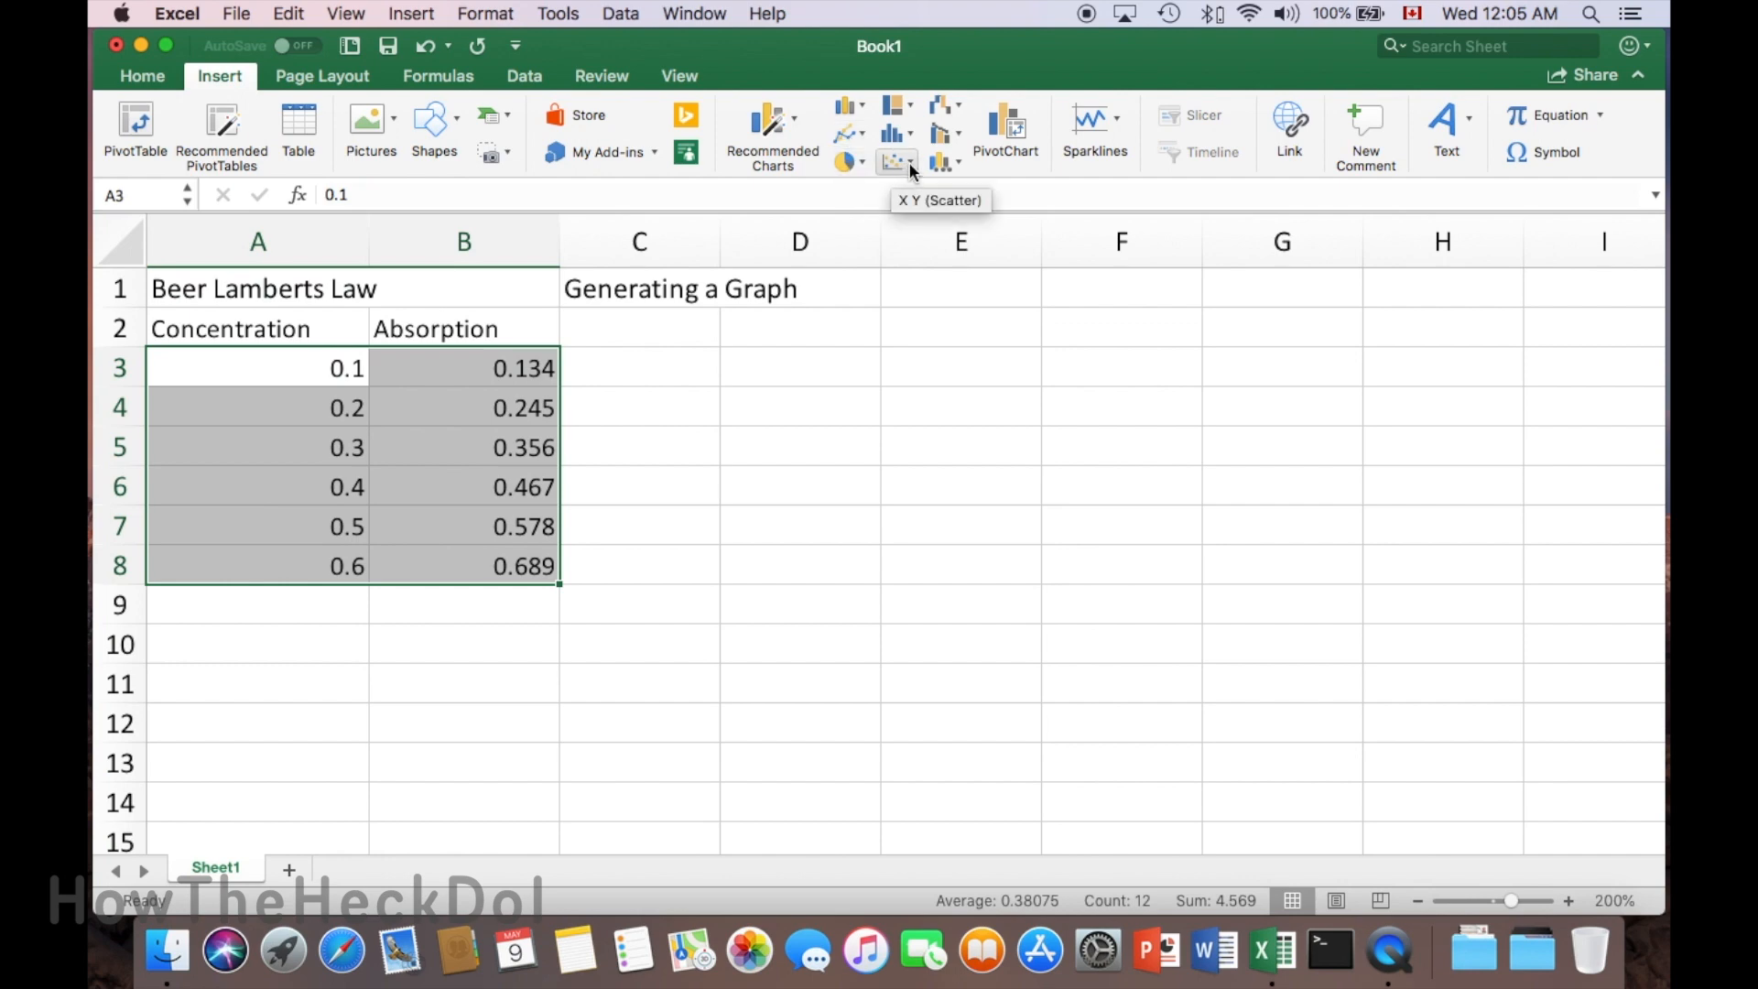
- Insert an X Y Scatter with Straight Lines and Markers chart of absorption versus concentration
{"action": "left_click", "coordinate": [895, 161]}
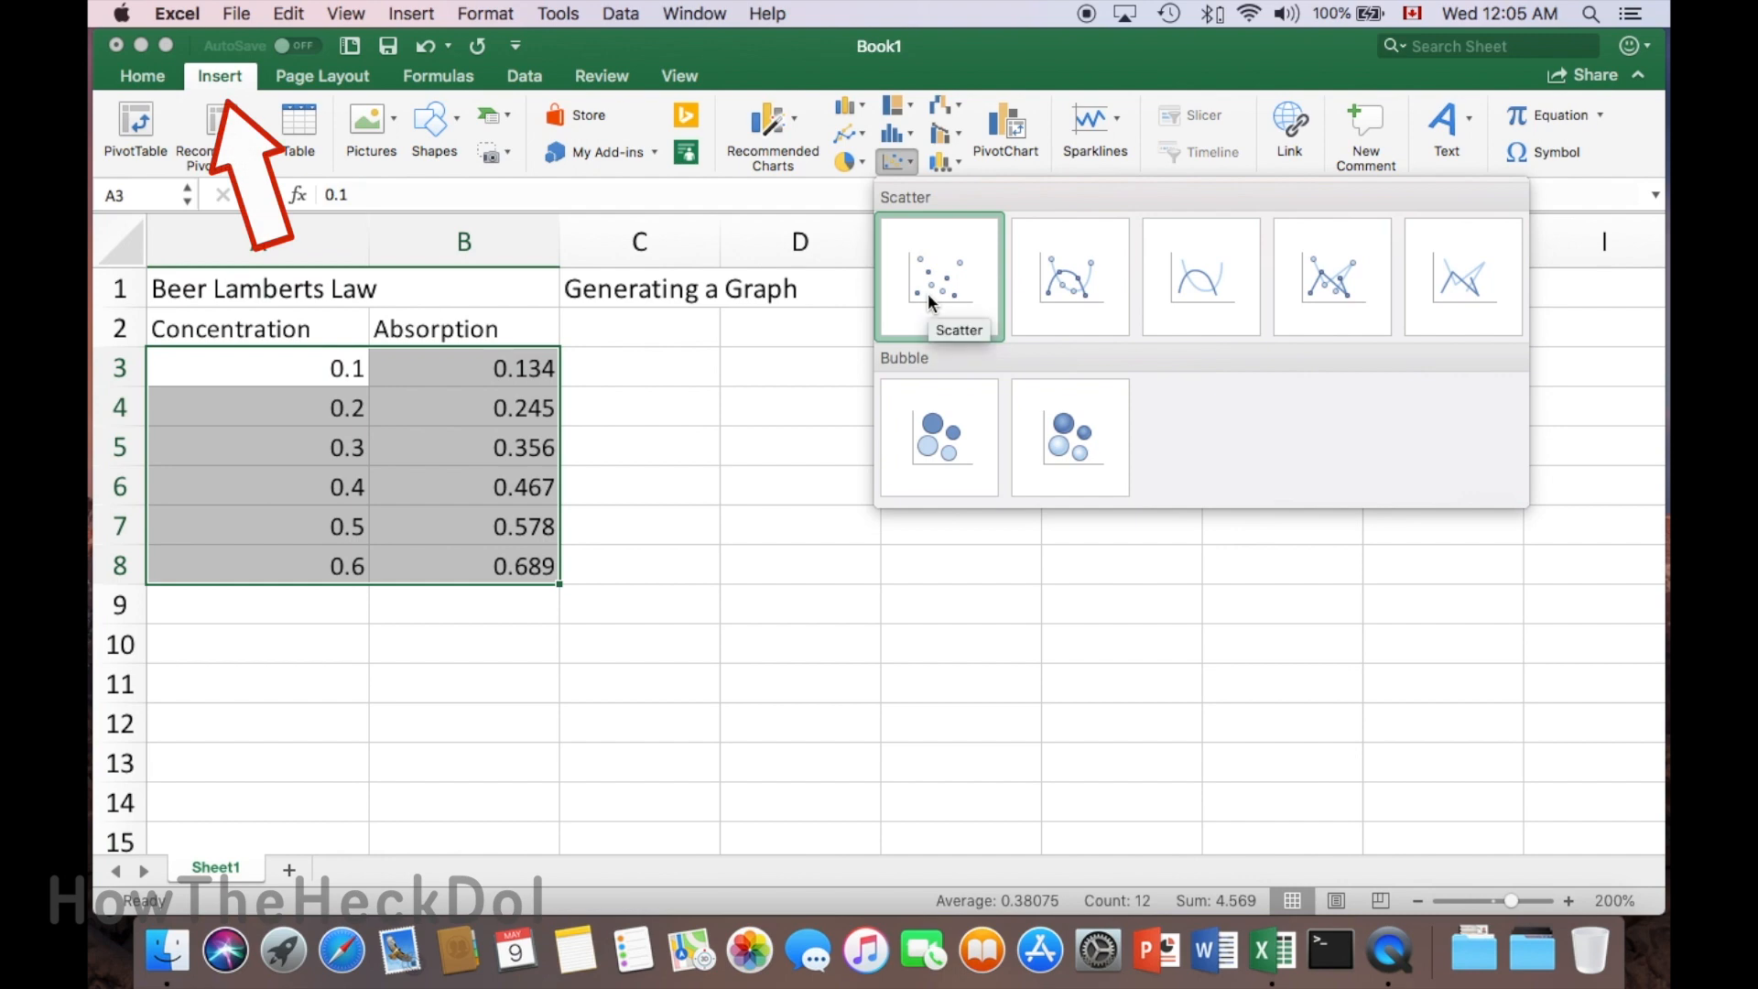
{"action": "mouse_move", "coordinate": [1332, 276]}
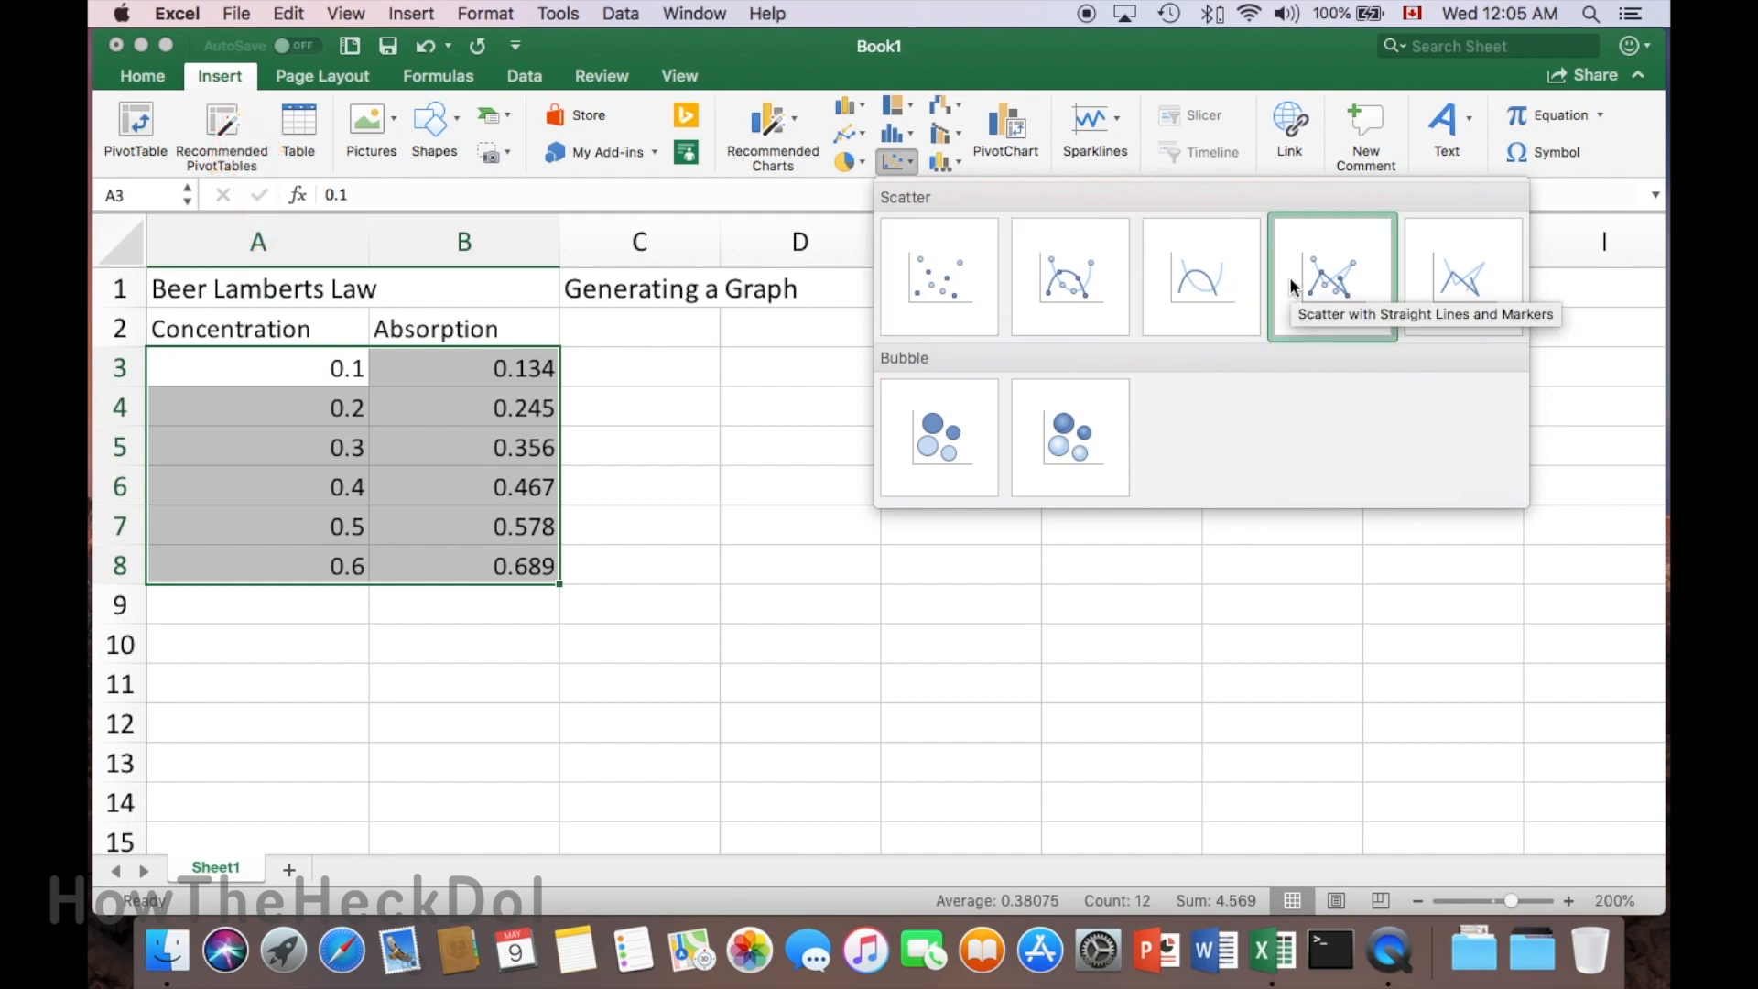
{"action": "left_click", "coordinate": [1330, 276]}
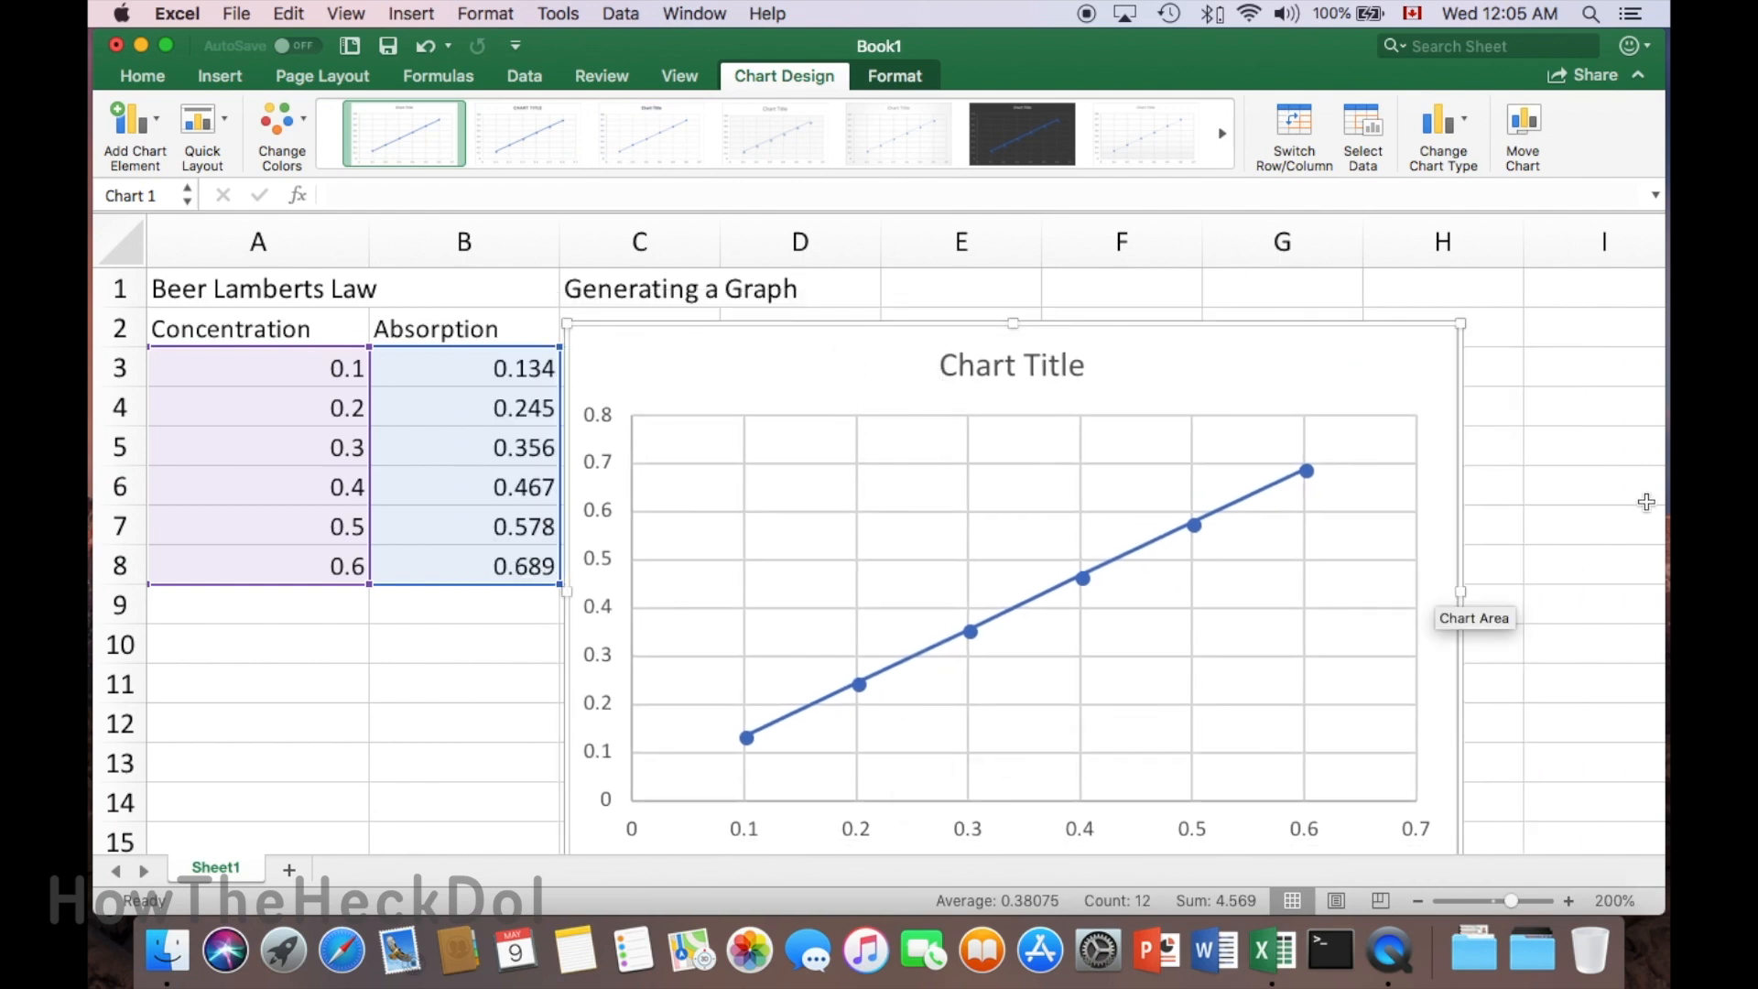
- Open the Add Chart Element menu on Chart Design to reach Axis Titles
{"action": "left_click", "coordinate": [135, 124]}
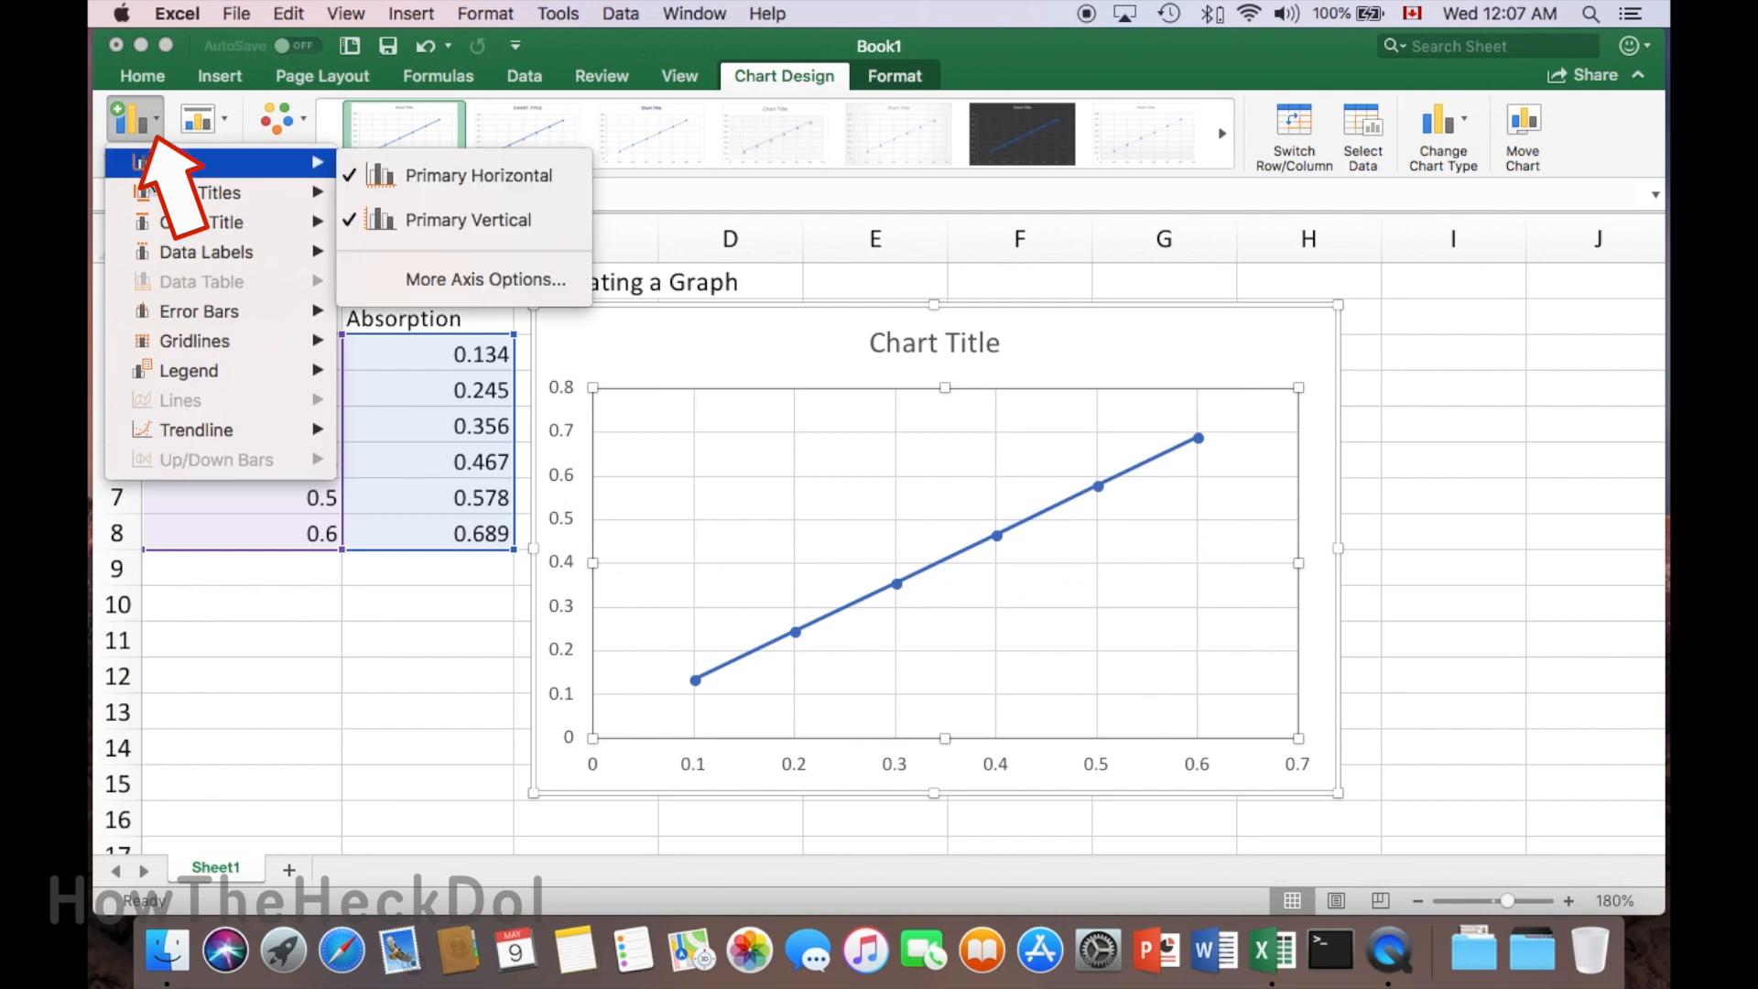
{"action": "mouse_move", "coordinate": [467, 220]}
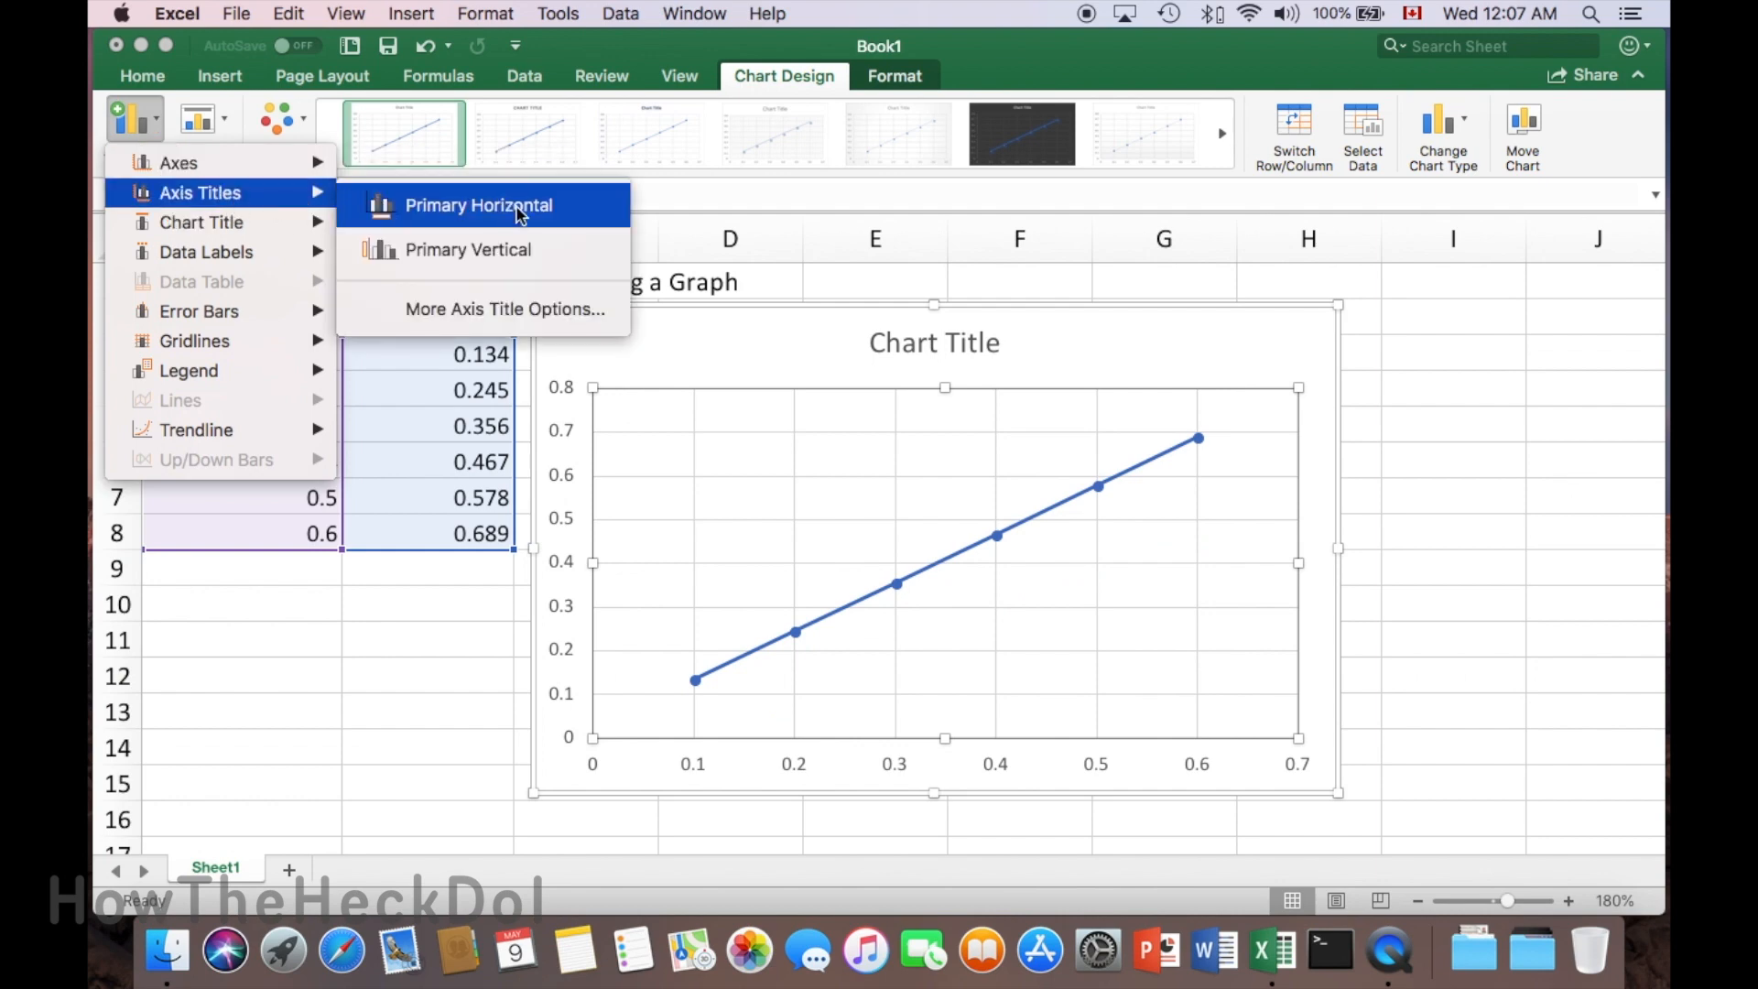
{"action": "mouse_move", "coordinate": [468, 249]}
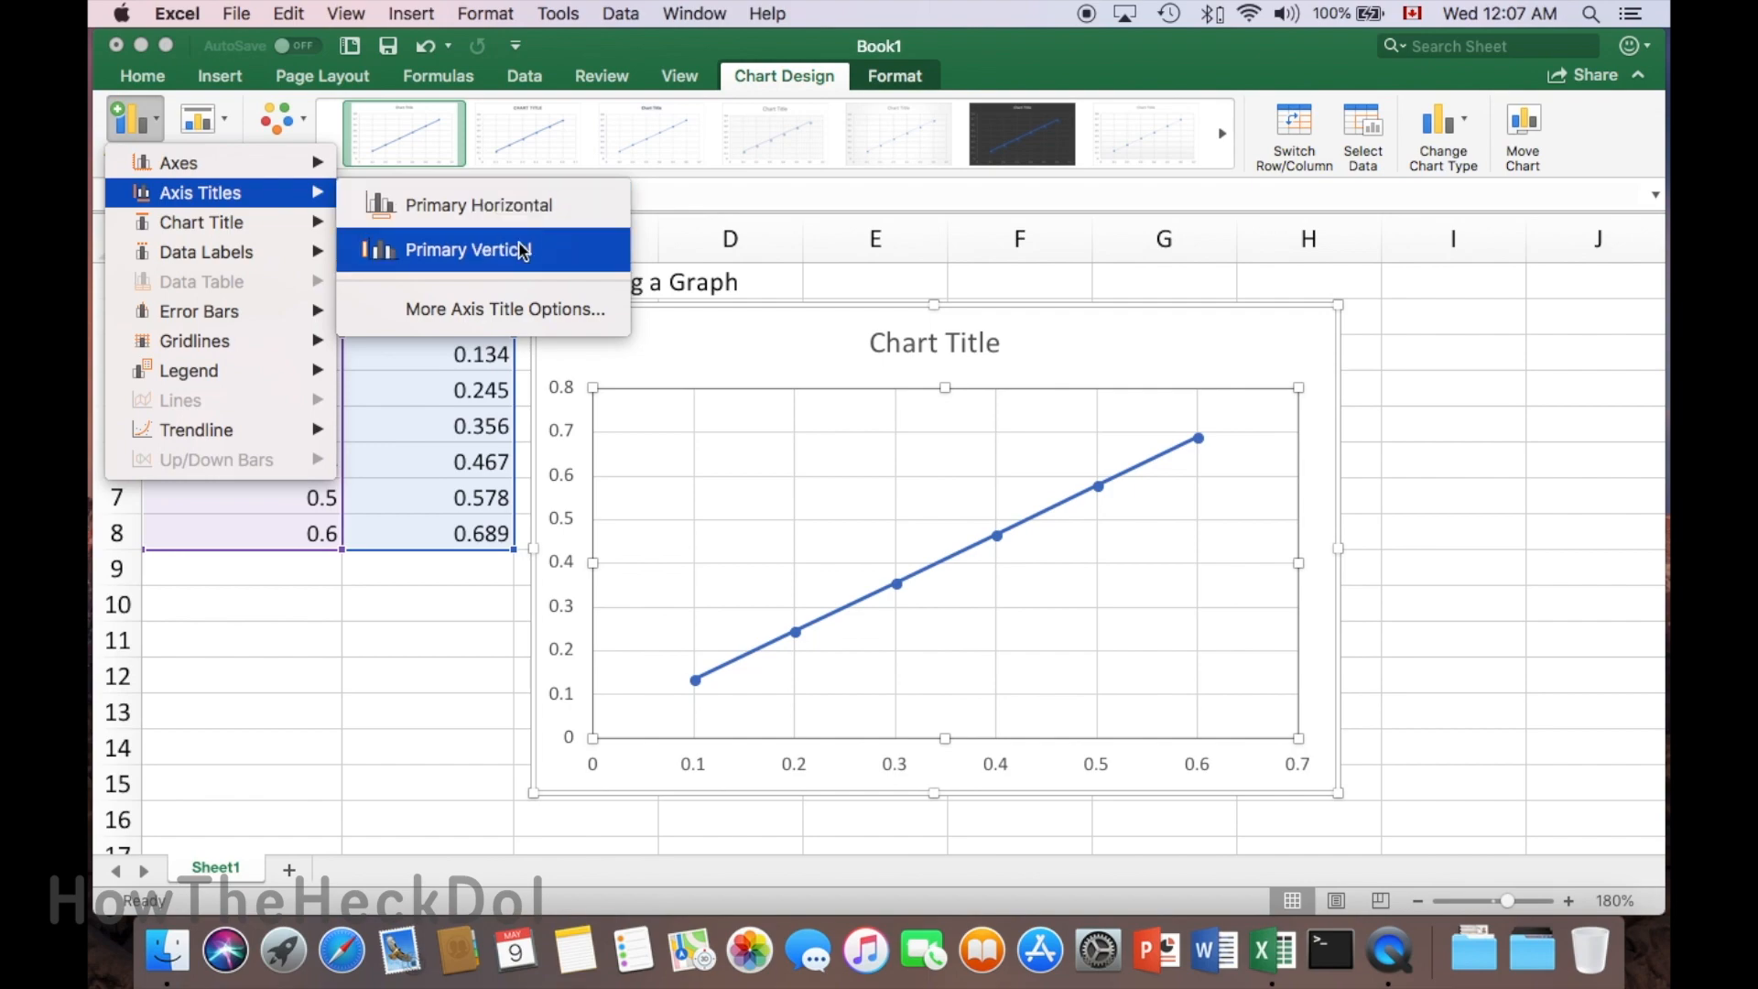